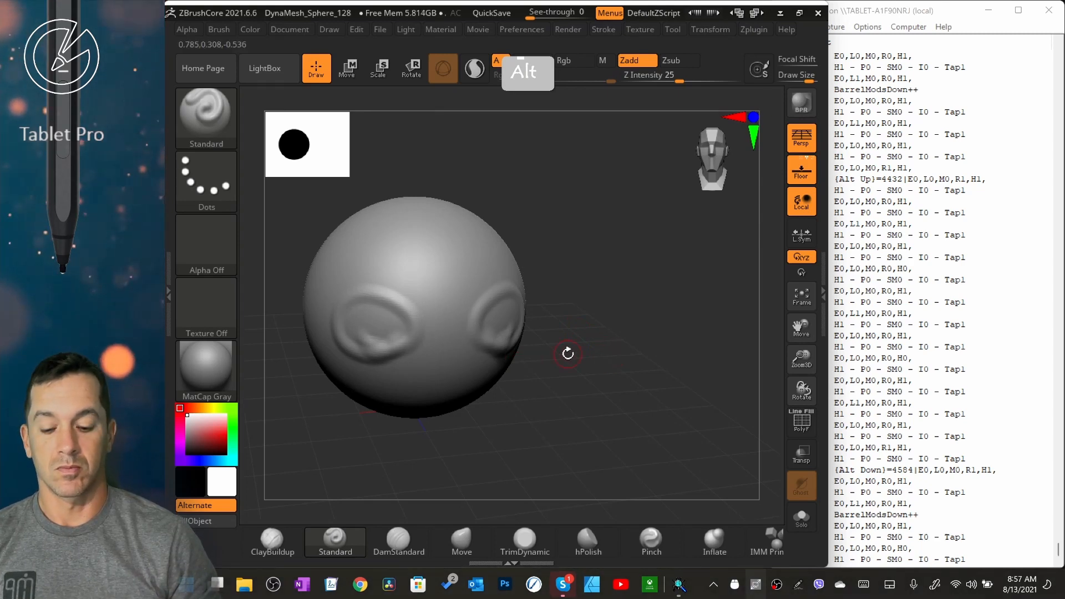
# Launch Windows Settings from the Start menu's pinned apps
pyautogui.press('Super')
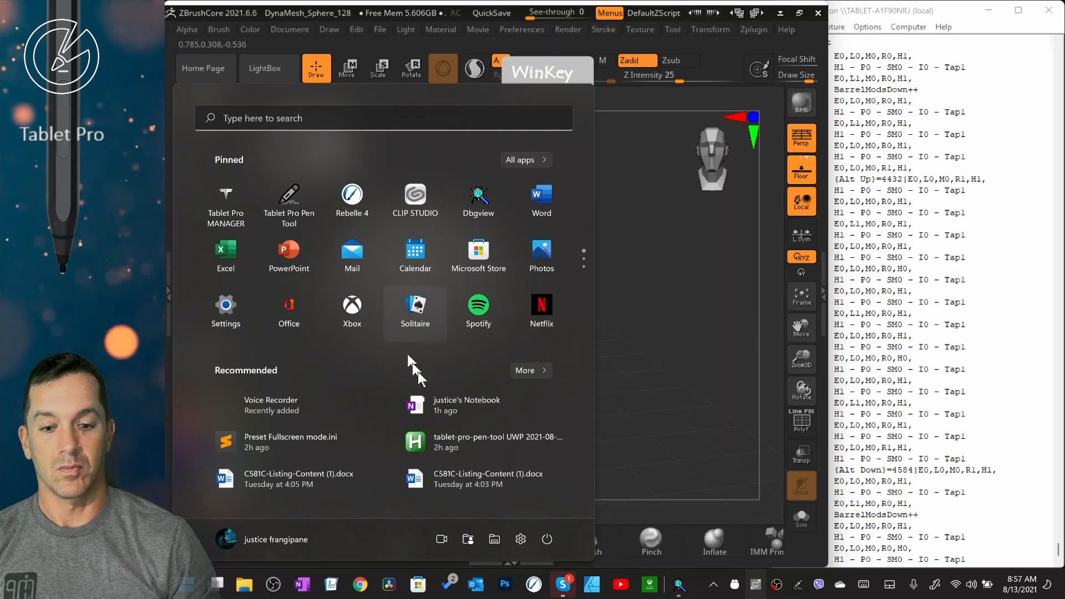
pyautogui.click(520, 539)
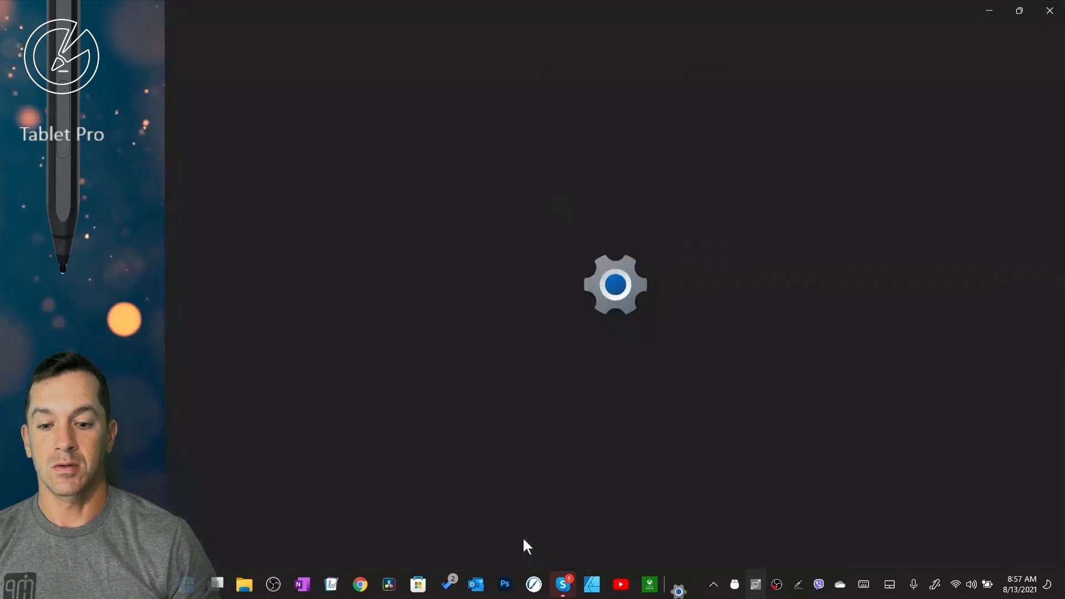
# Go to Bluetooth & devices and scroll down to the Pen & Windows Ink entry
pyautogui.click(678, 584)
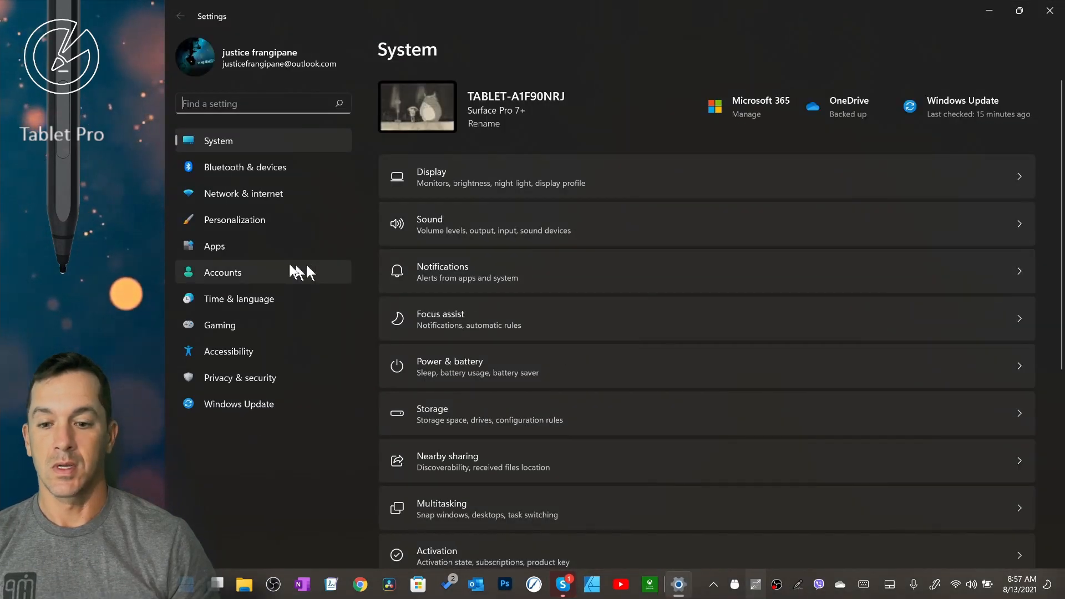
pyautogui.moveTo(258, 167)
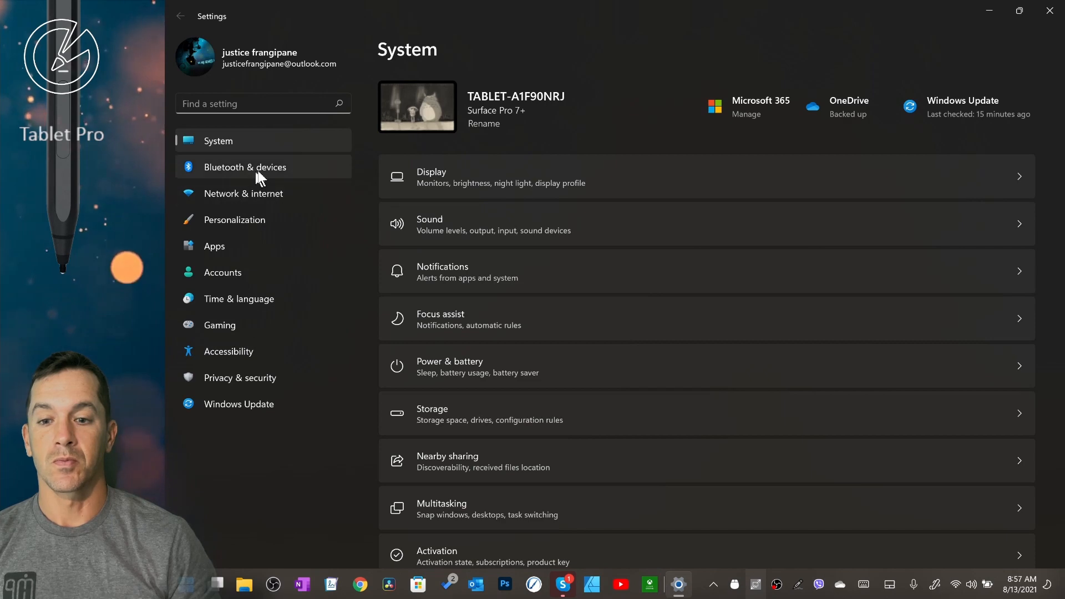
pyautogui.click(244, 166)
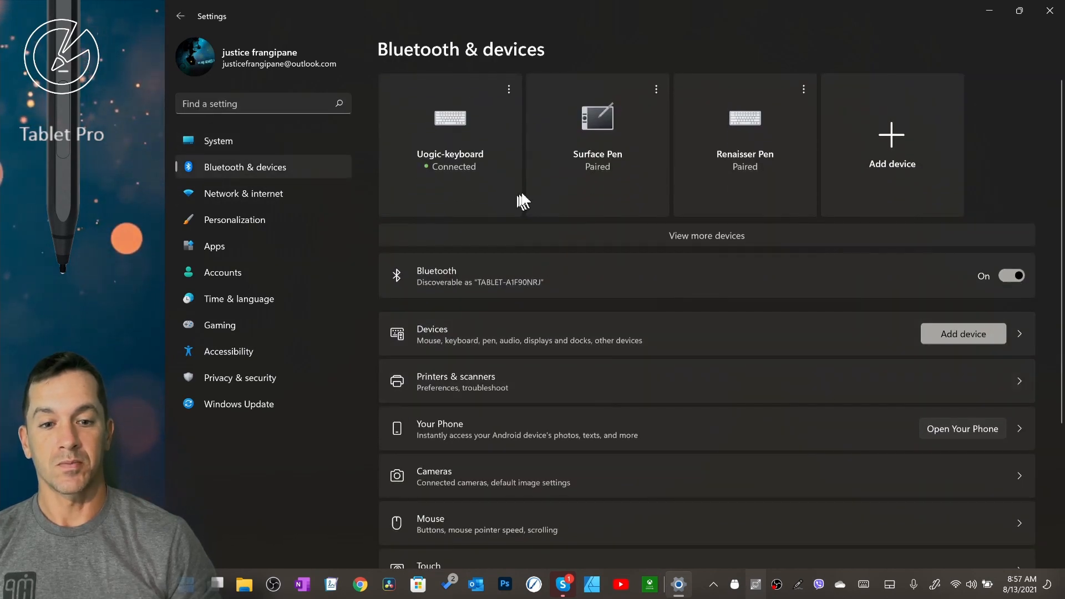
pyautogui.scroll(-3)
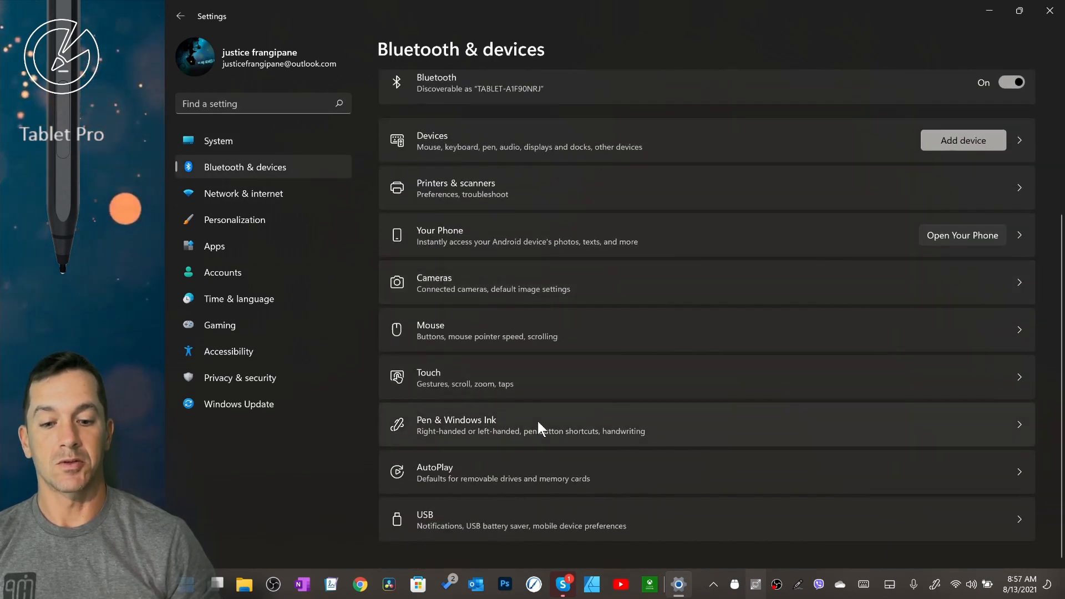
# Enable 'Display additional keys pressed when using my pen' in Pen & Windows Ink, then minimize Settings
pyautogui.click(456, 424)
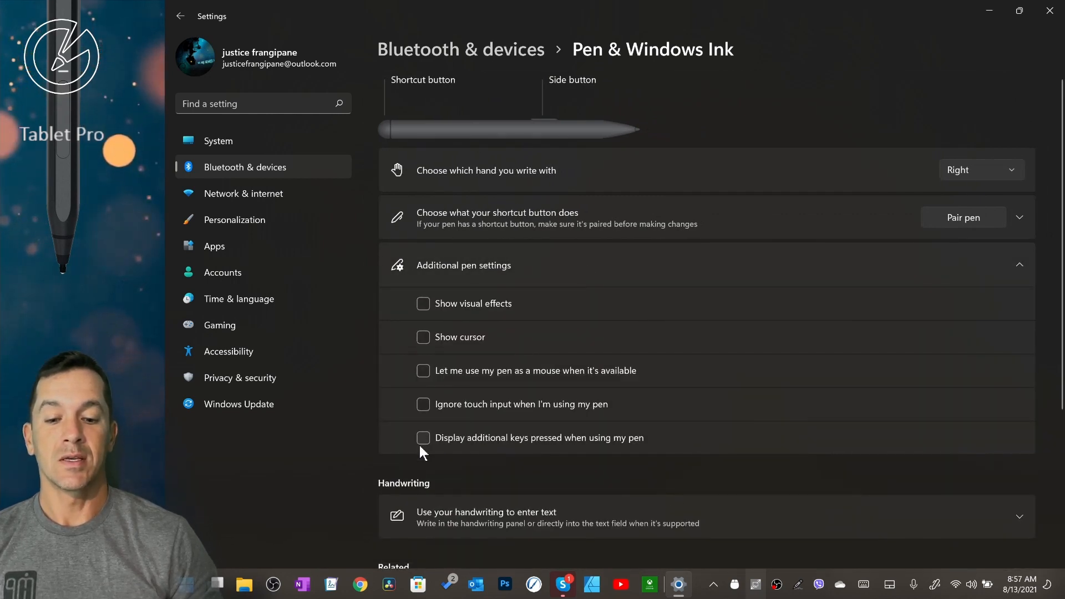
pyautogui.click(423, 438)
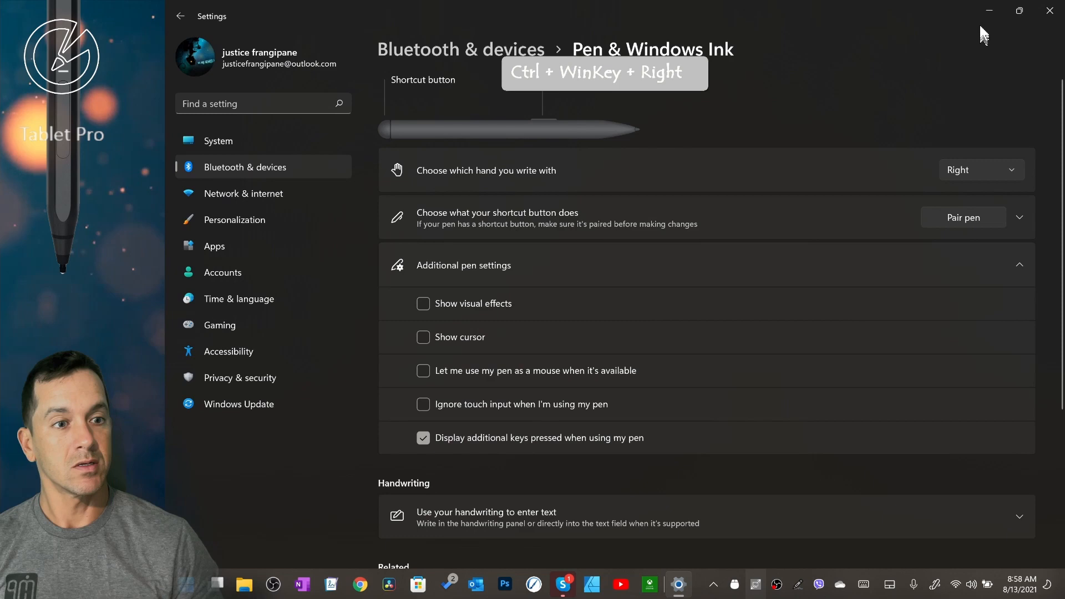
pyautogui.click(678, 584)
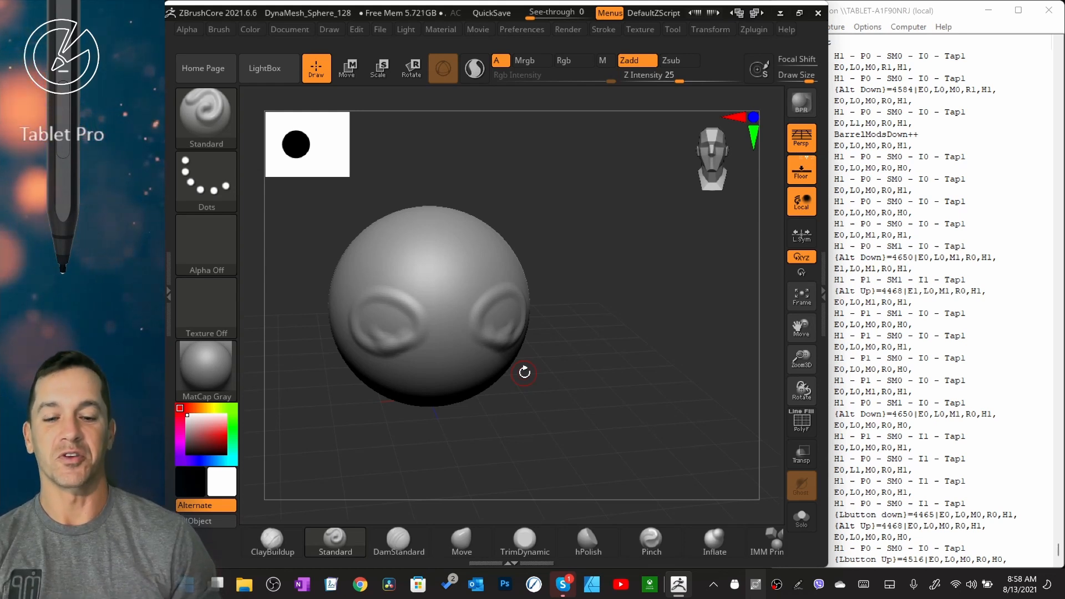
pyautogui.moveTo(647, 334)
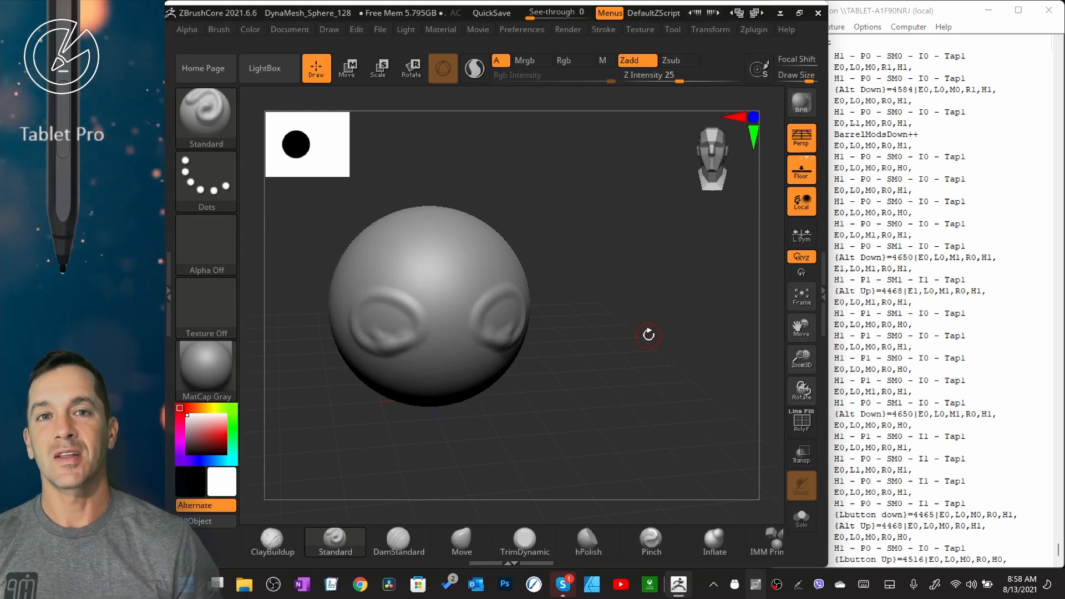